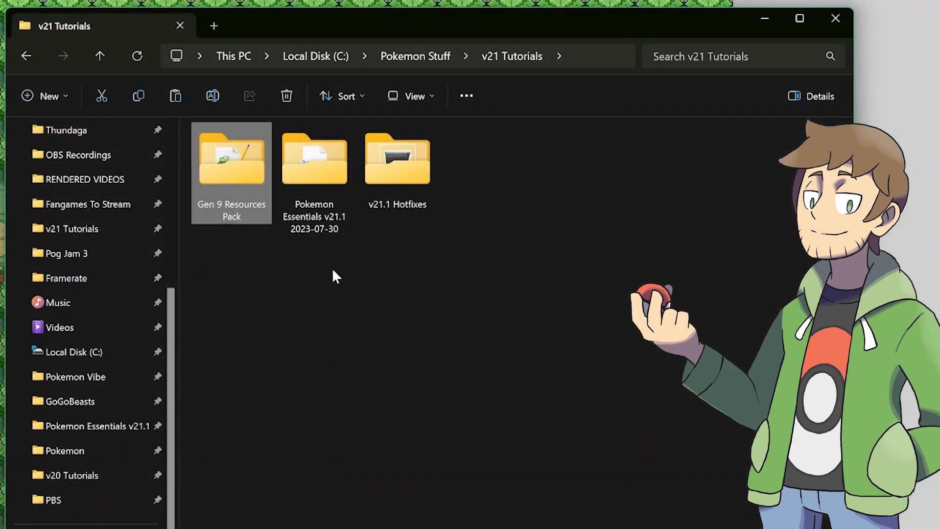
# Step: Make a backup copy of the Pokemon Essentials v21.1 2023-07-30 folder in v21 Tutorials
pyautogui.click(397, 159)
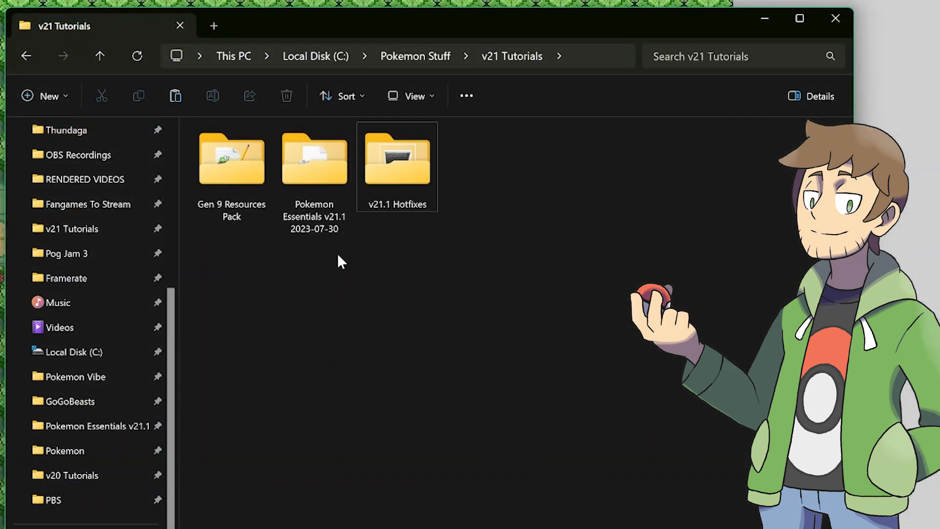
pyautogui.moveTo(357, 276)
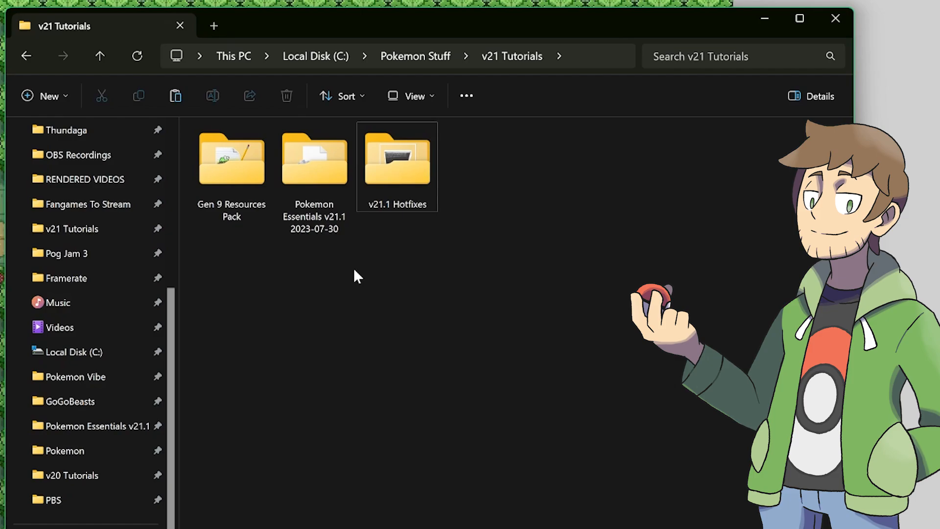
pyautogui.click(315, 158)
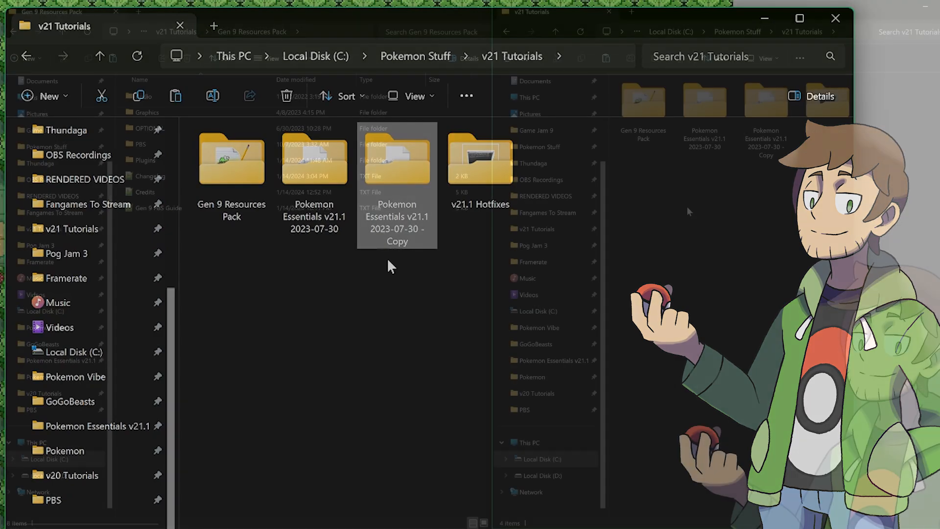
# Step: Snap the pack and project windows side by side and choose the pack's Audio, Graphics and Plugins folders
pyautogui.click(60, 11)
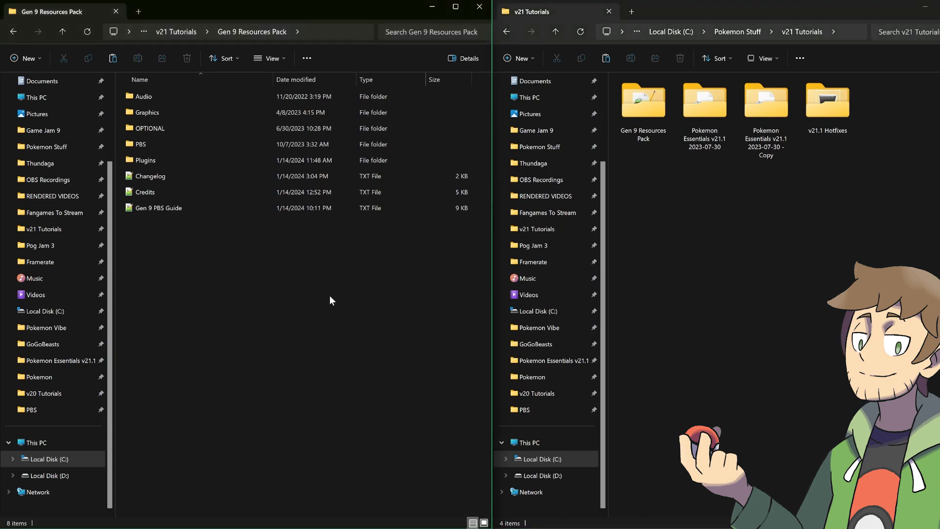
pyautogui.moveTo(719, 195)
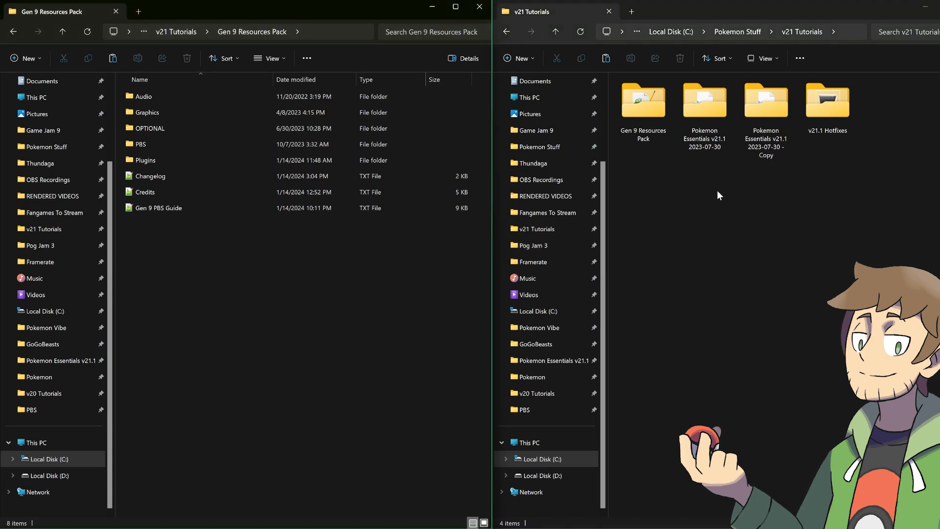
pyautogui.doubleClick(704, 102)
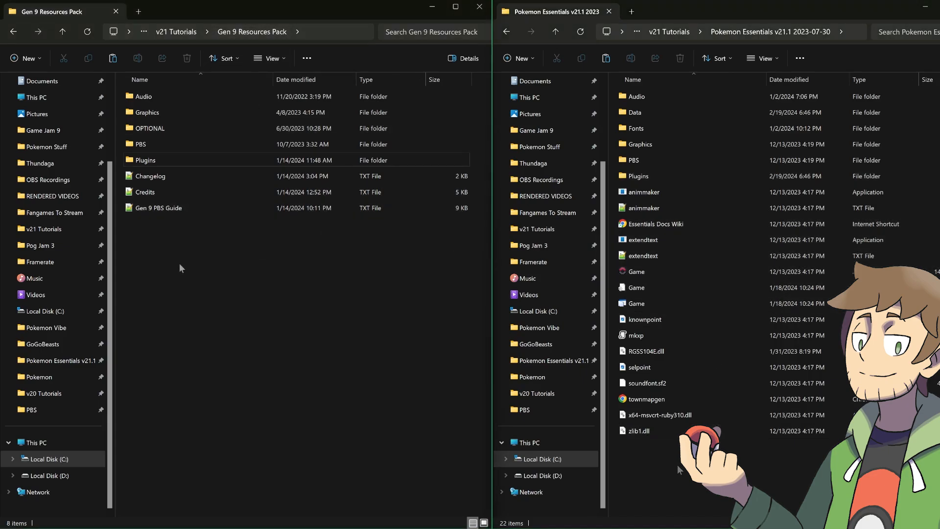
pyautogui.click(144, 96)
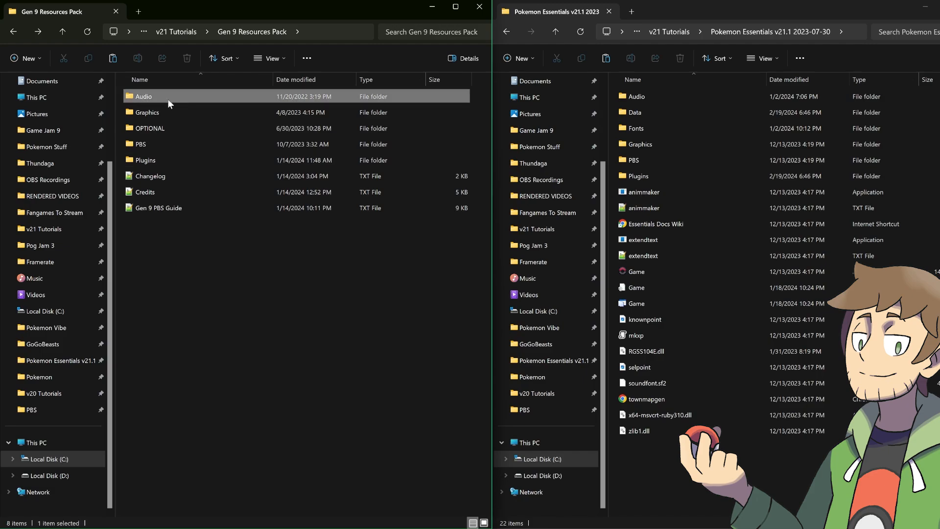
pyautogui.click(145, 160)
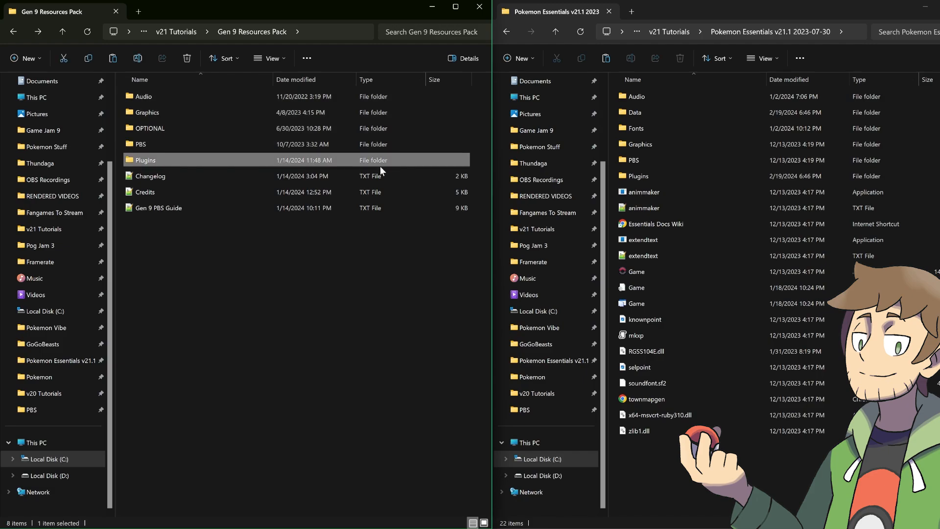
pyautogui.moveTo(207, 193)
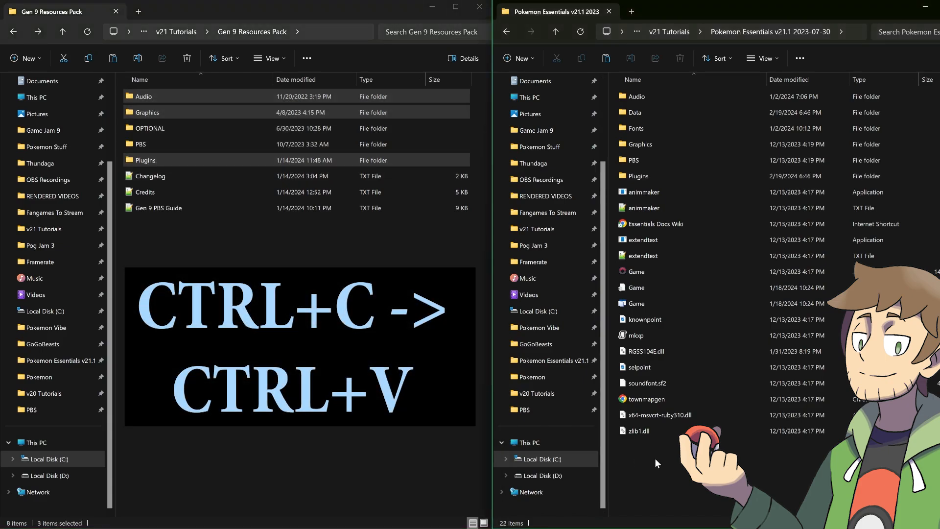
# Step: Paste Audio, Graphics and Plugins into the project, replacing same-named files
pyautogui.press('ctrl+v')
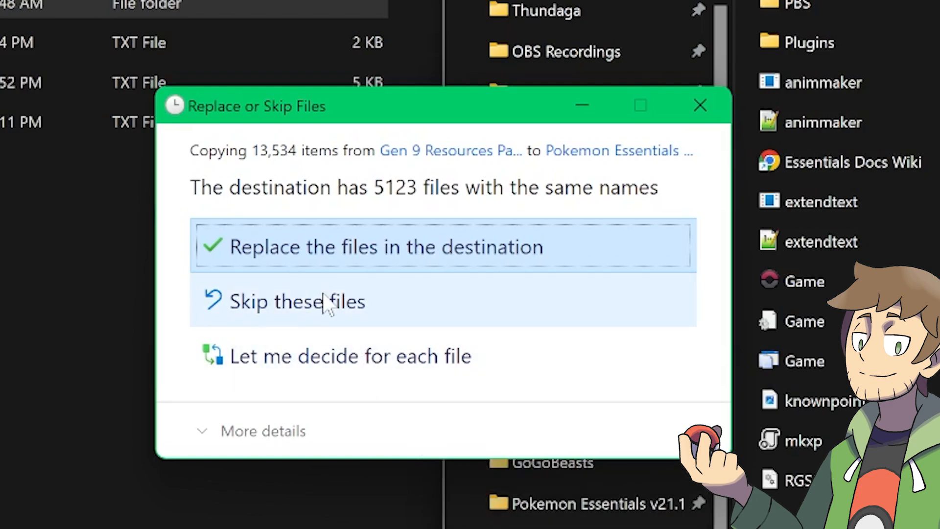
pyautogui.moveTo(339, 247)
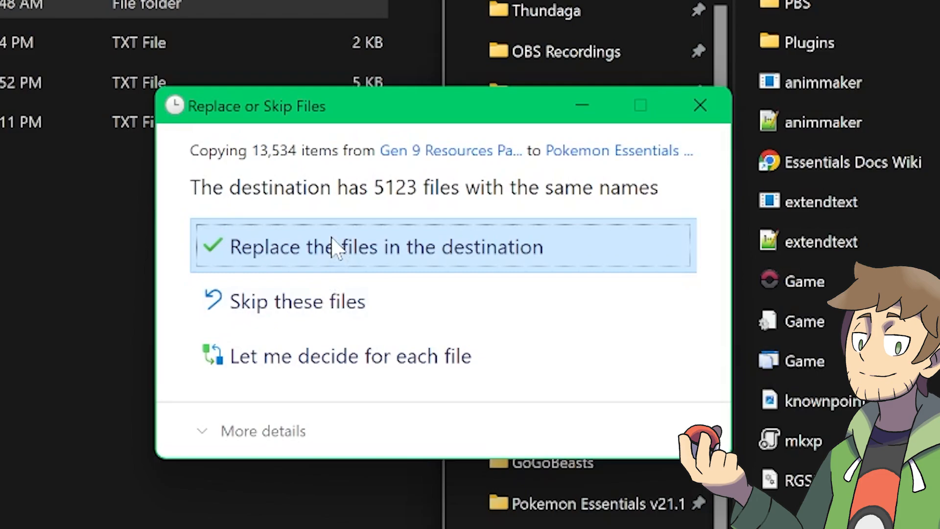
pyautogui.click(389, 247)
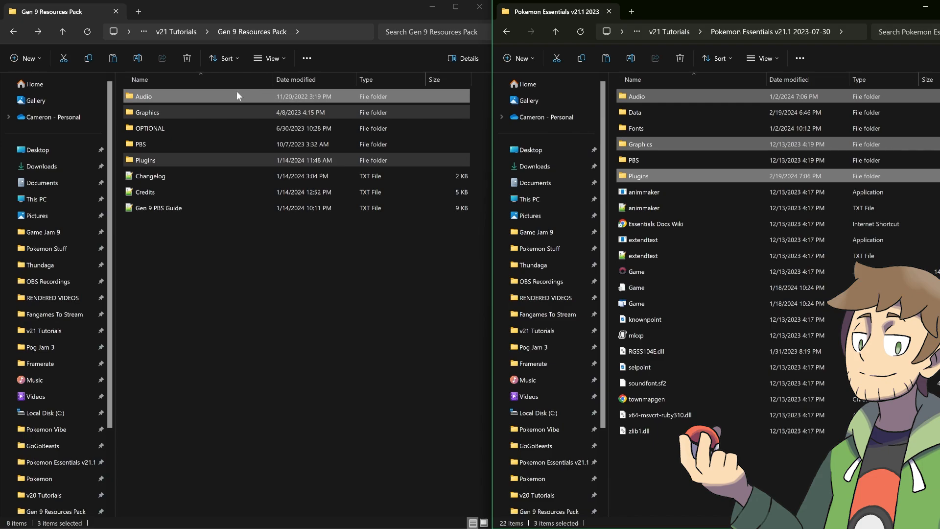
pyautogui.click(147, 112)
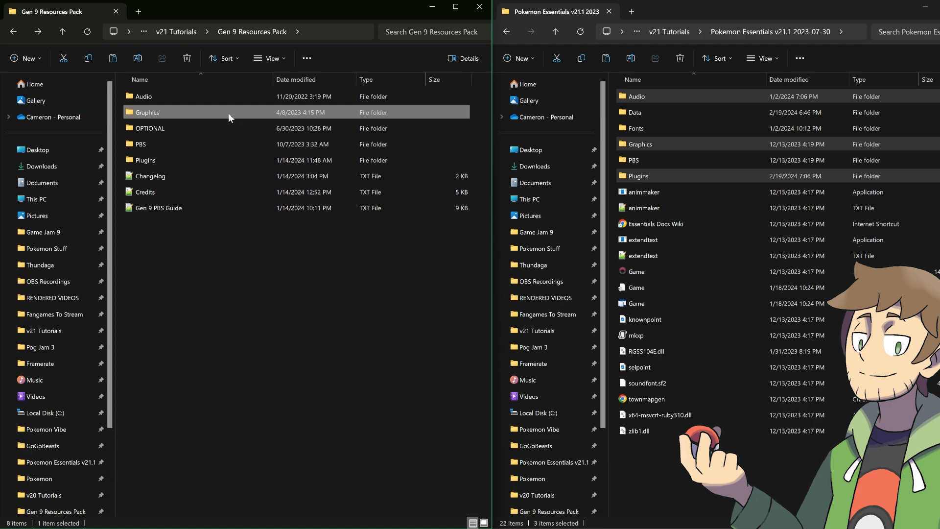
pyautogui.moveTo(235, 255)
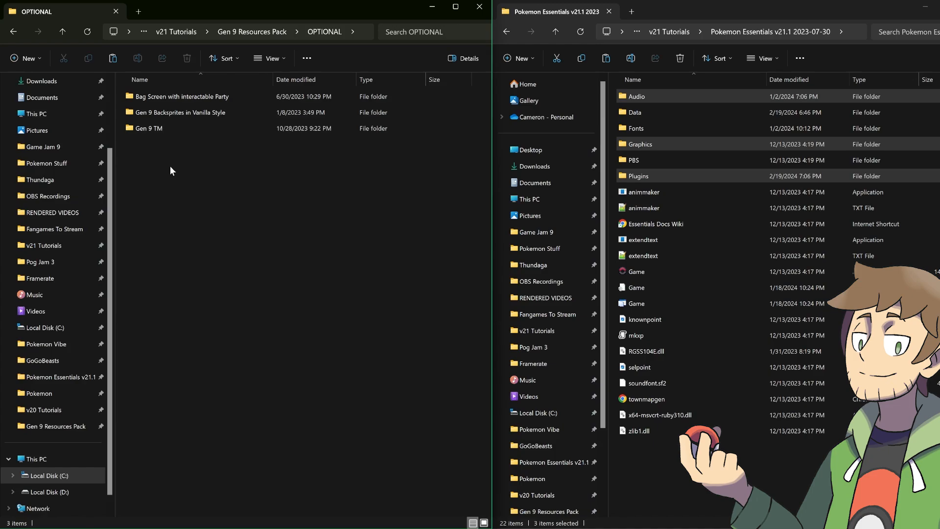
# Step: Copy the optional Gen 9 Backsprites Graphics into the project, replacing matching sprite files
pyautogui.click(182, 97)
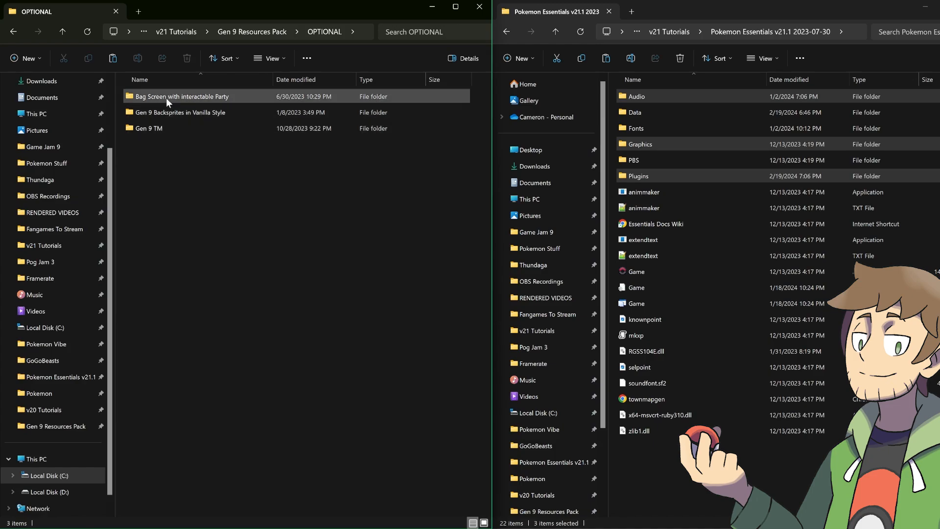
pyautogui.moveTo(182, 106)
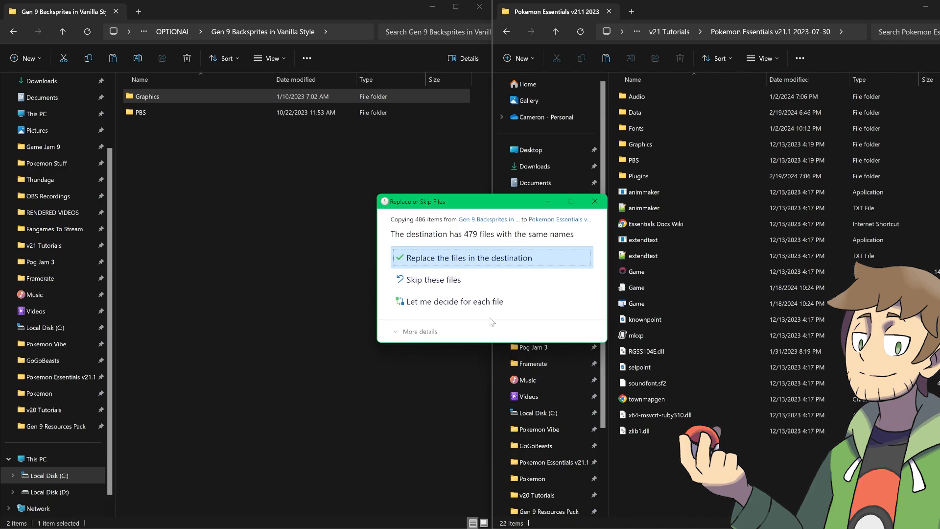
pyautogui.click(469, 258)
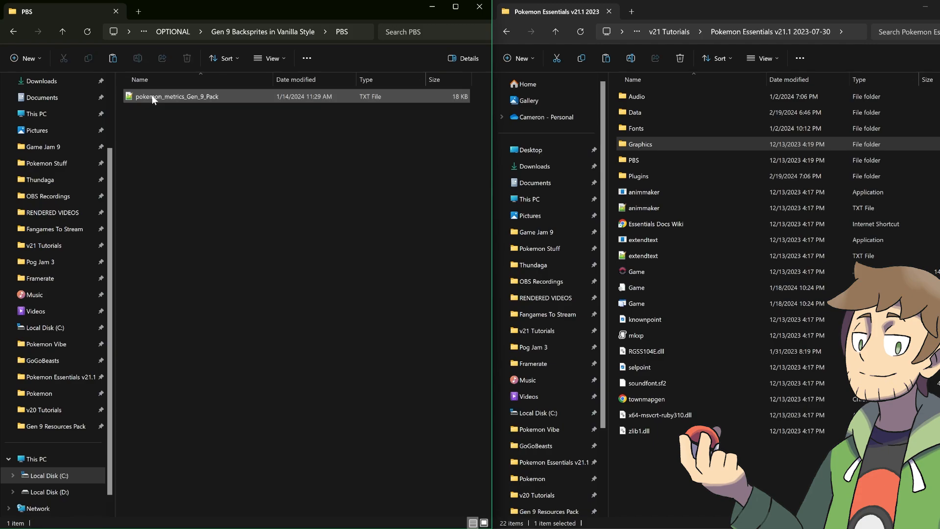
# Step: Copy pokemon_metrics_Gen_9_Pack into the project's PBS folder
pyautogui.click(634, 159)
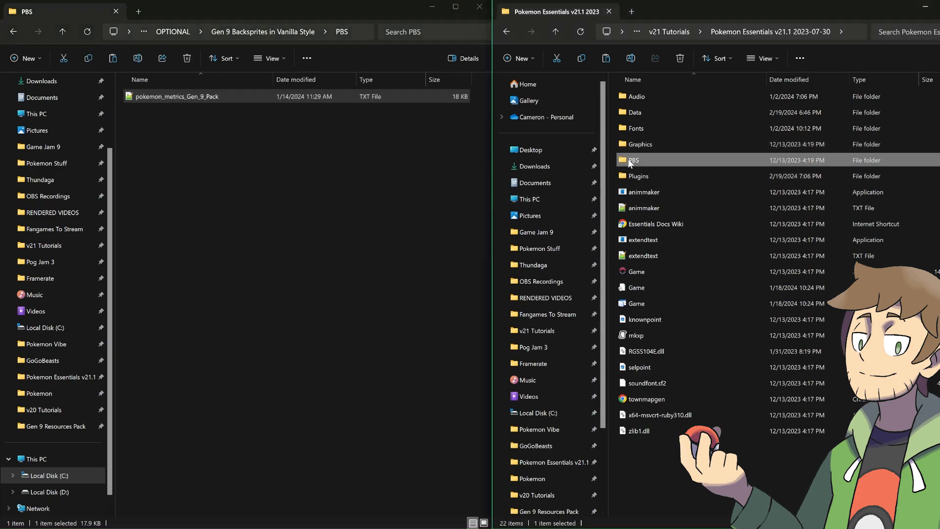
pyautogui.doubleClick(634, 160)
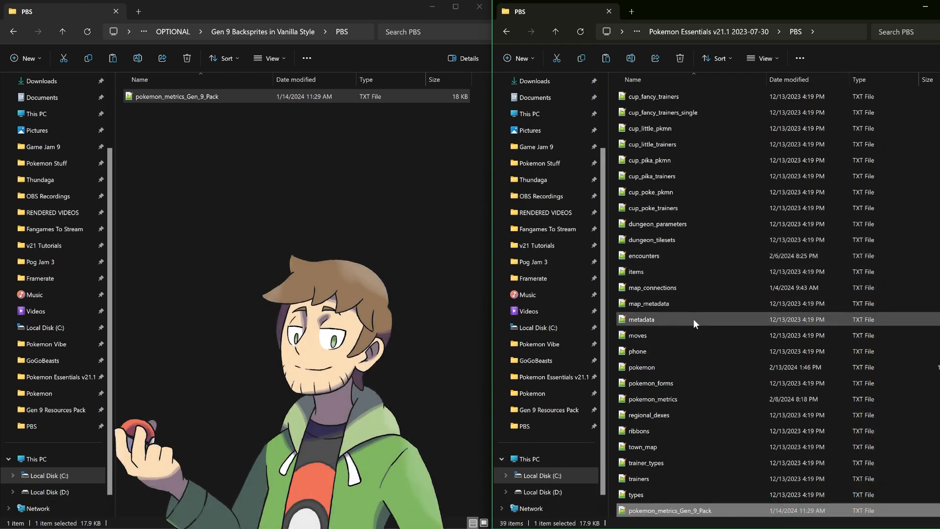
pyautogui.moveTo(700, 514)
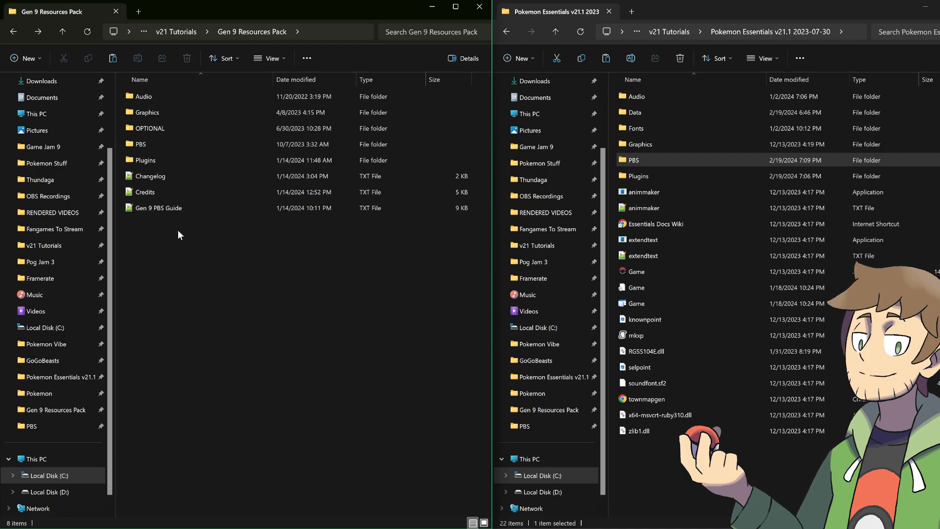
# Step: Move the pack's Gen 9 PBS txt files into the project's PBS folder, replacing pokemon_metrics
pyautogui.doubleClick(140, 144)
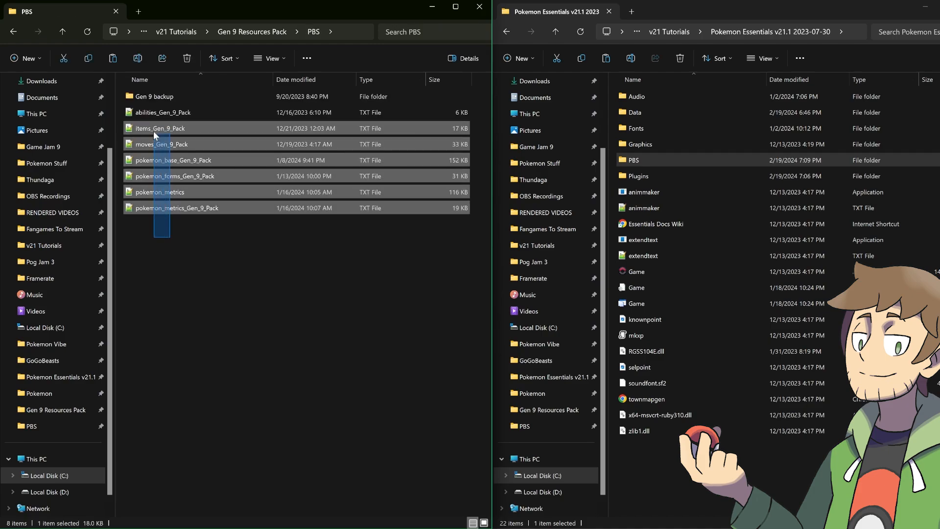
pyautogui.click(175, 207)
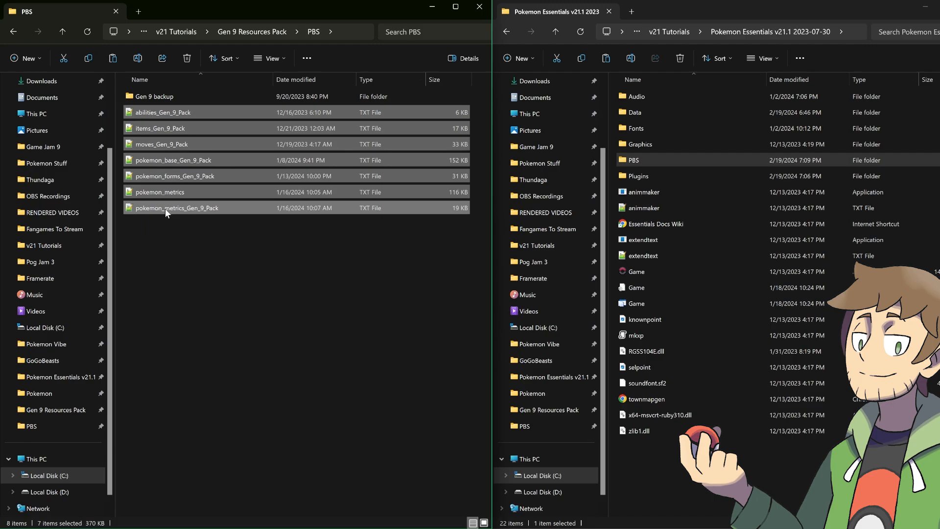
pyautogui.click(204, 248)
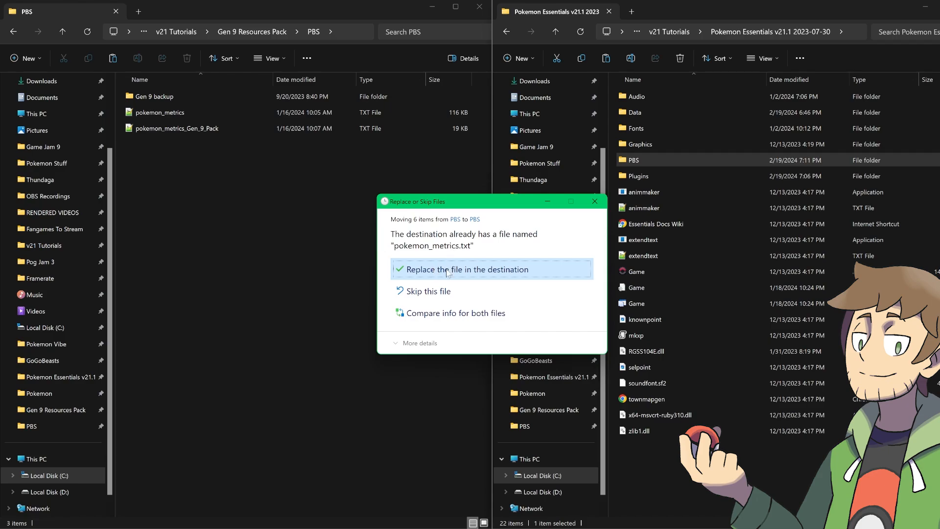
pyautogui.click(466, 268)
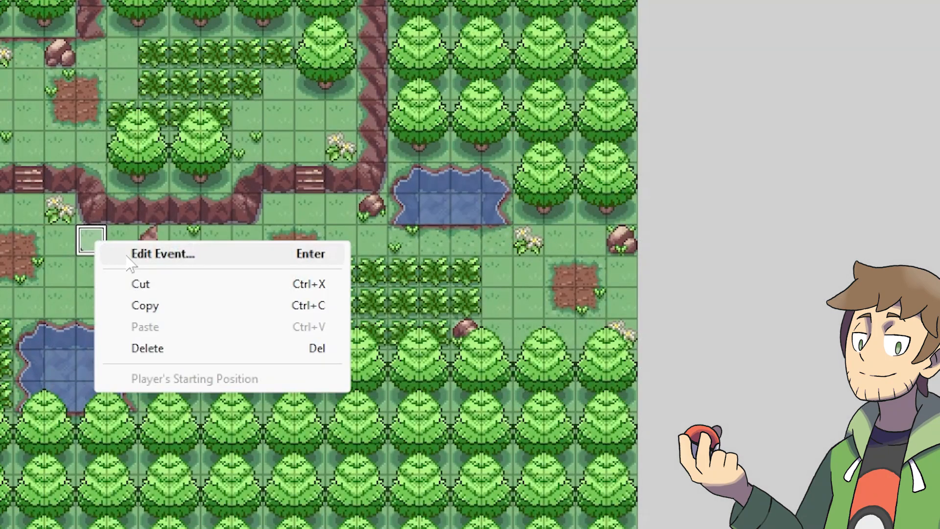
# Step: Create a map event whose script command runs Compiler.update_gen9
pyautogui.click(162, 254)
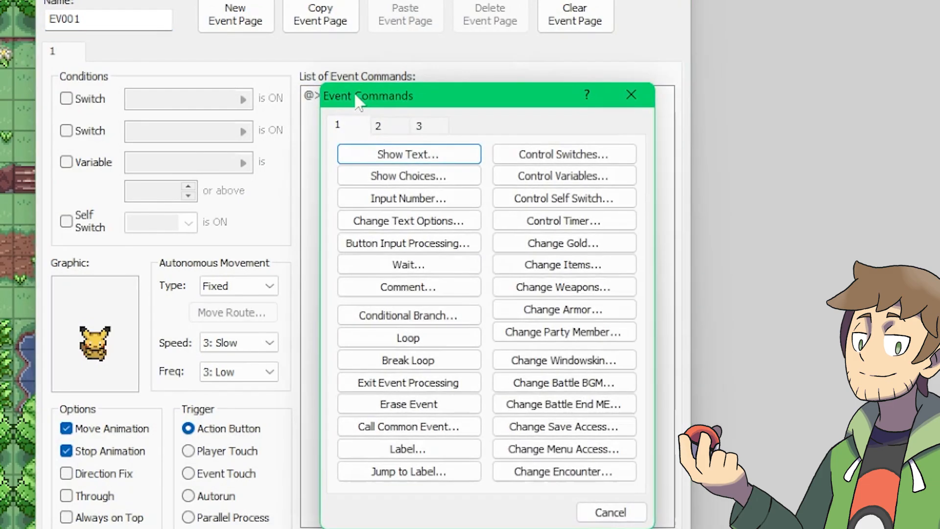
pyautogui.click(562, 471)
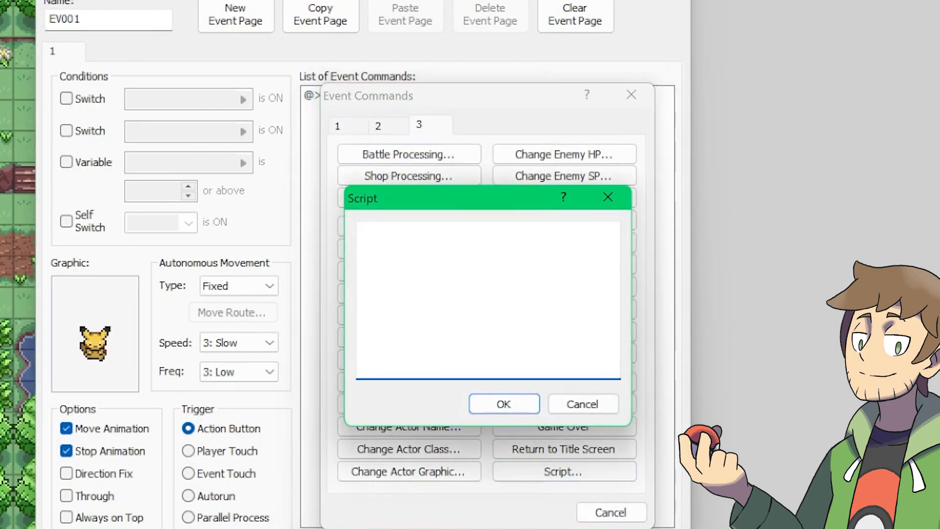
pyautogui.write('Compiler.update_gen9')
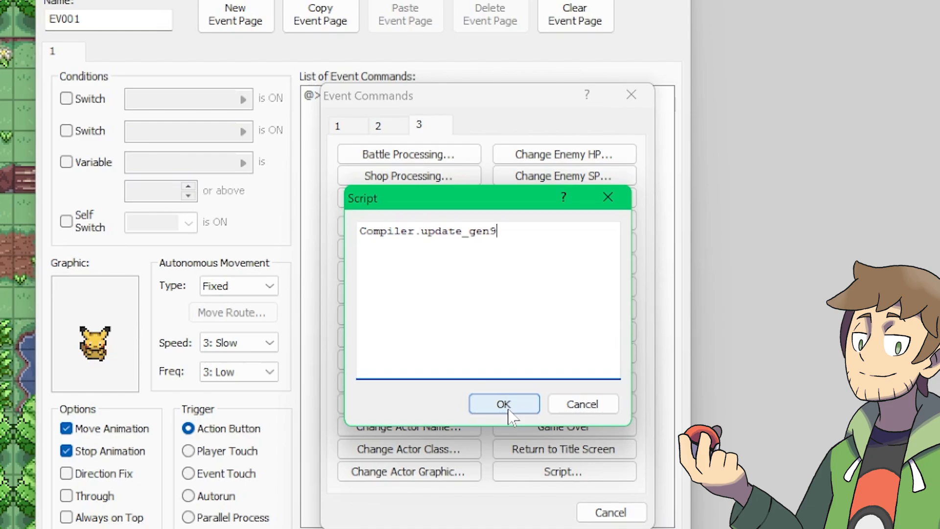
pyautogui.click(504, 403)
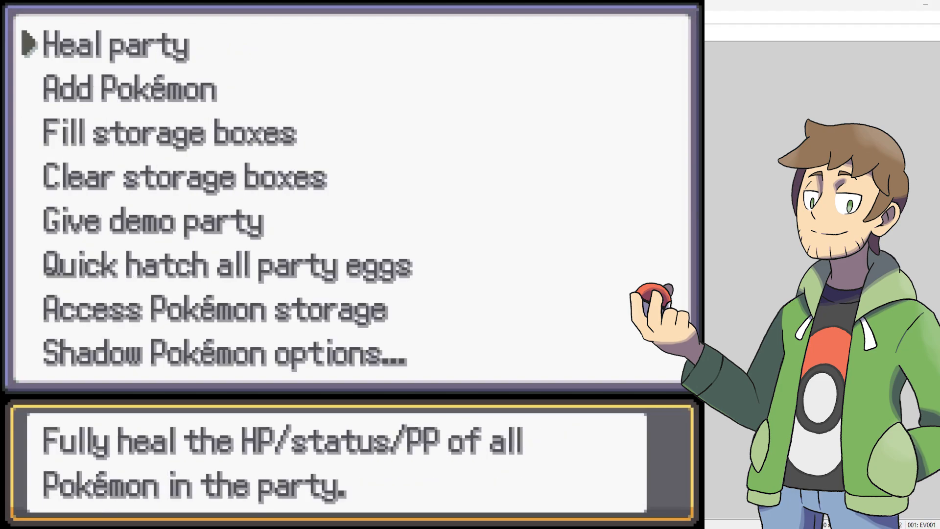
# Step: Add Fuecoco to the party through the Debug menu's Add Pokémon list
pyautogui.click(128, 90)
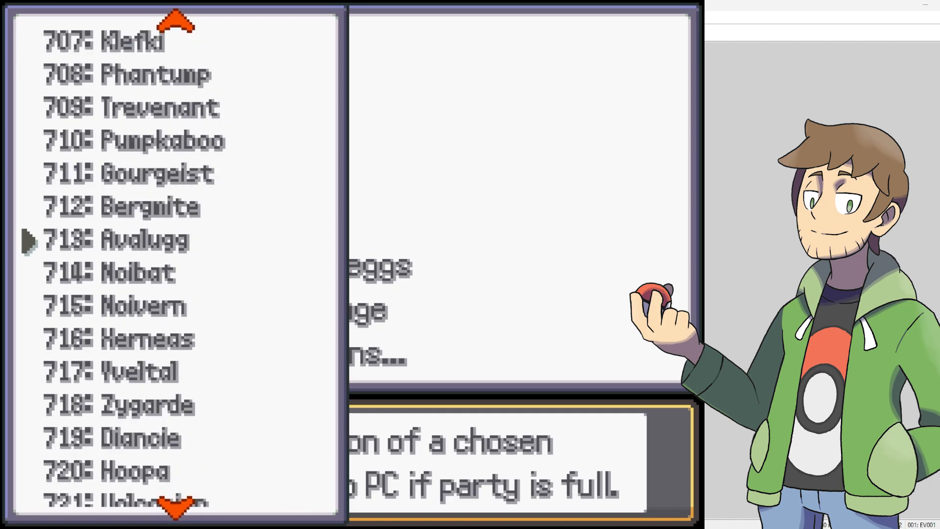
pyautogui.scroll(-3)
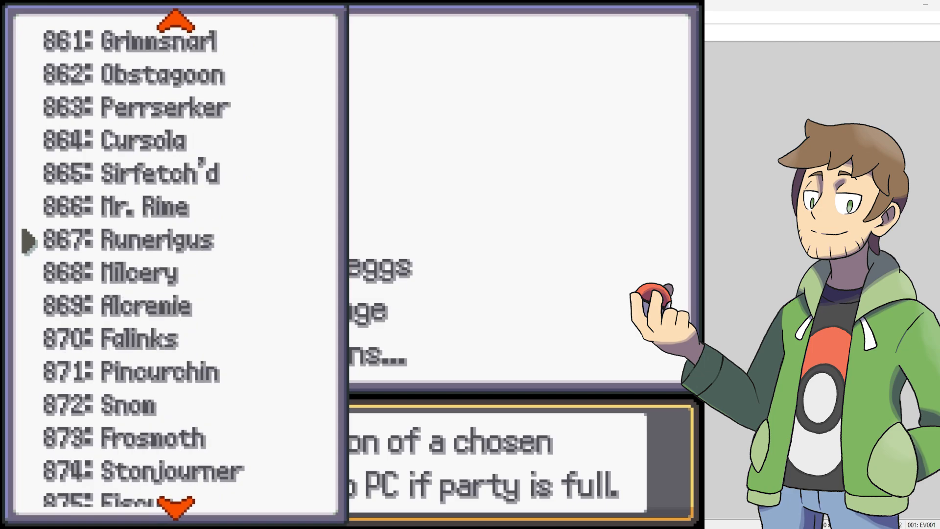
pyautogui.scroll(-3)
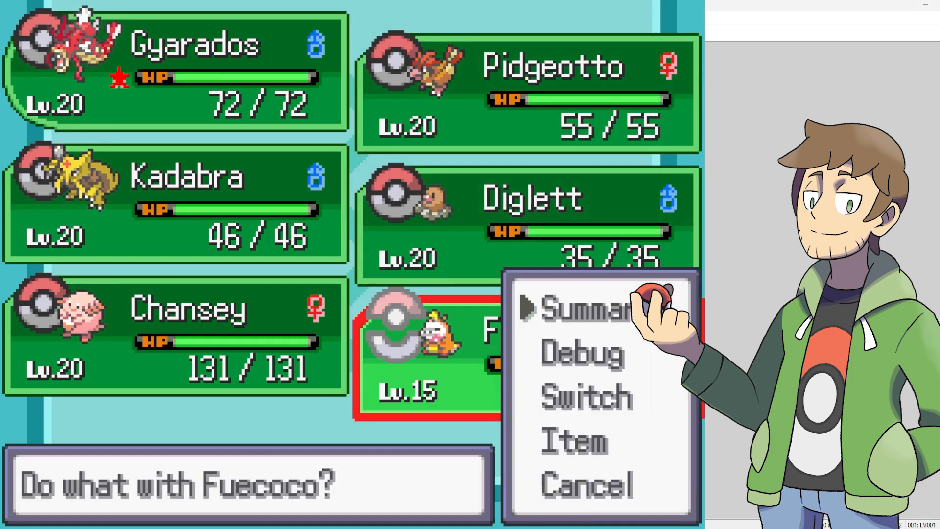
# Step: Check Fuecoco's Summary, switch it to the first slot and attack with one of its moves in battle
pyautogui.click(582, 308)
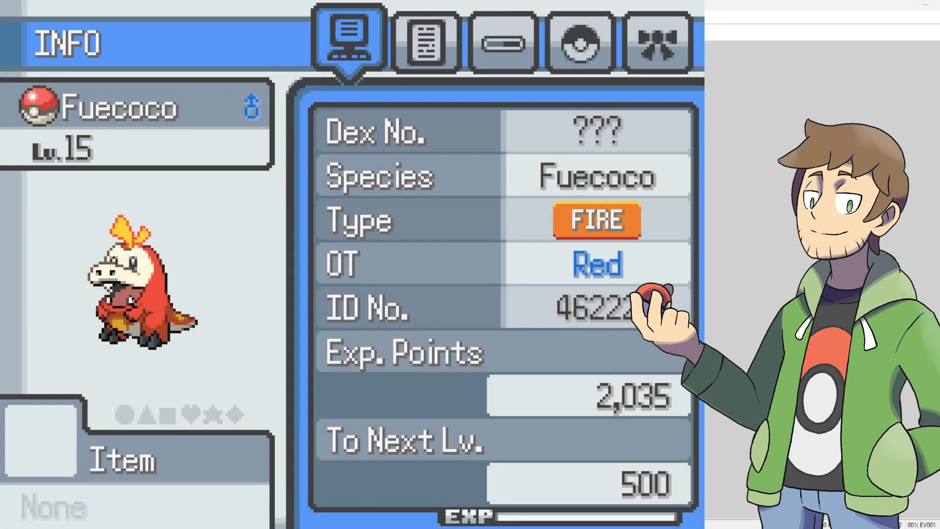
pyautogui.click(502, 41)
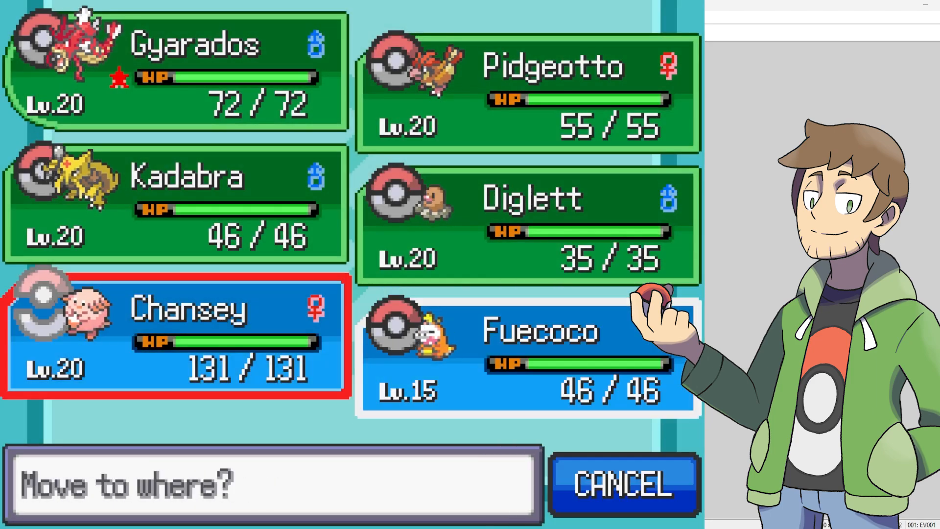
pyautogui.click(621, 485)
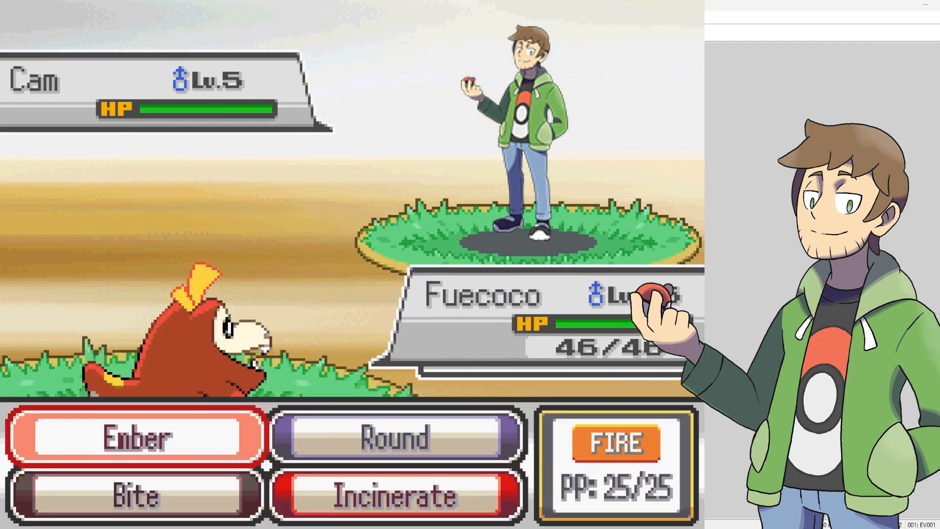
pyautogui.click(135, 436)
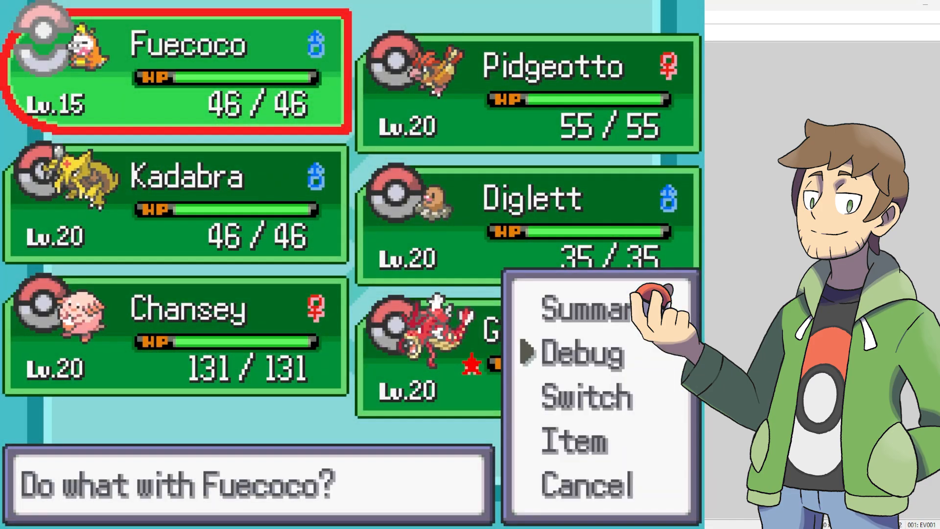
# Step: Add a Lv. 35 Water/Dragon Walking Wake via the party Debug option and page through its Summary
pyautogui.click(578, 351)
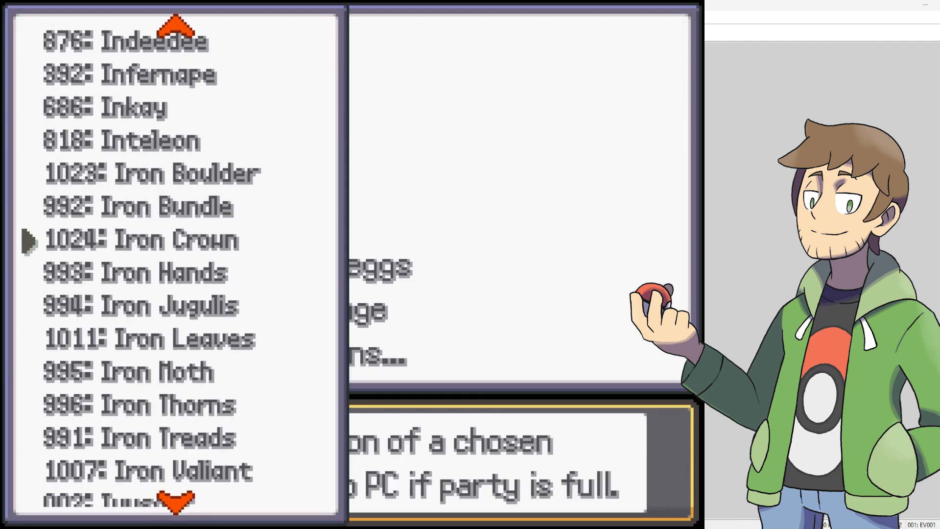
pyautogui.scroll(-3)
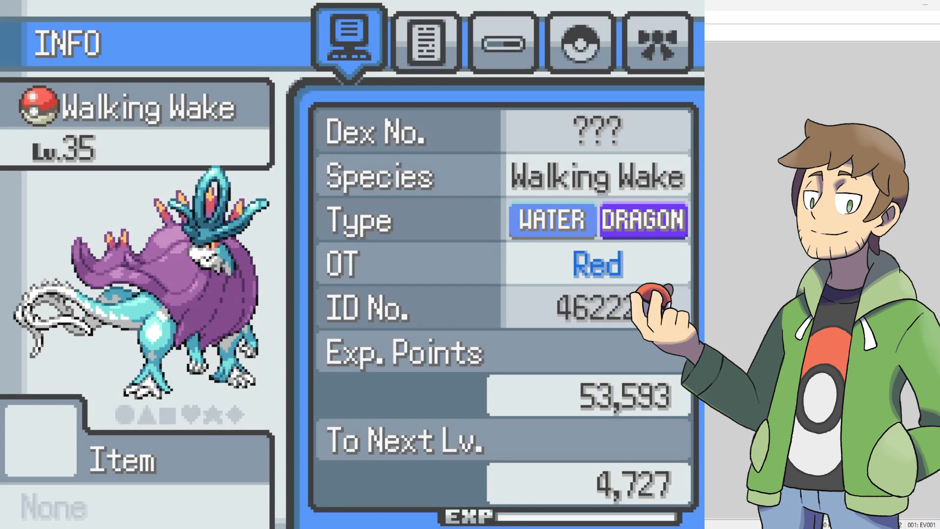
pyautogui.click(424, 40)
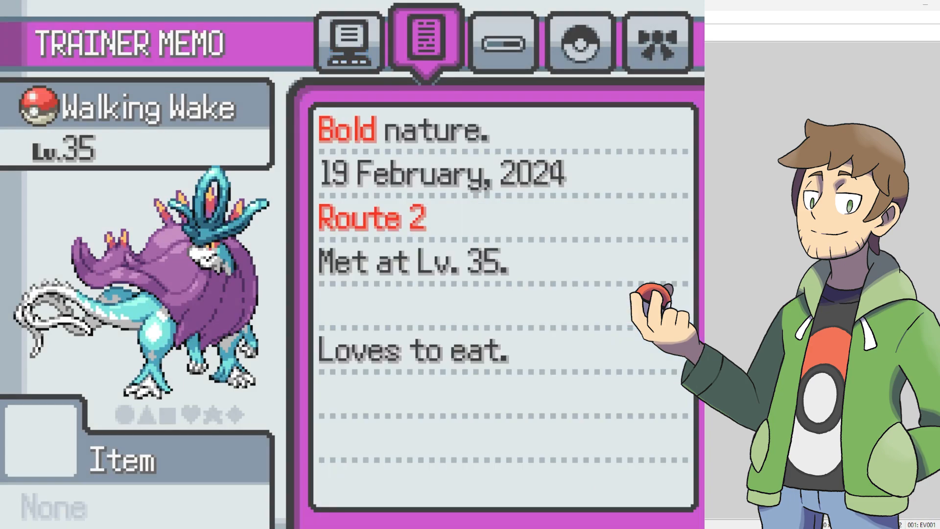
pyautogui.click(579, 42)
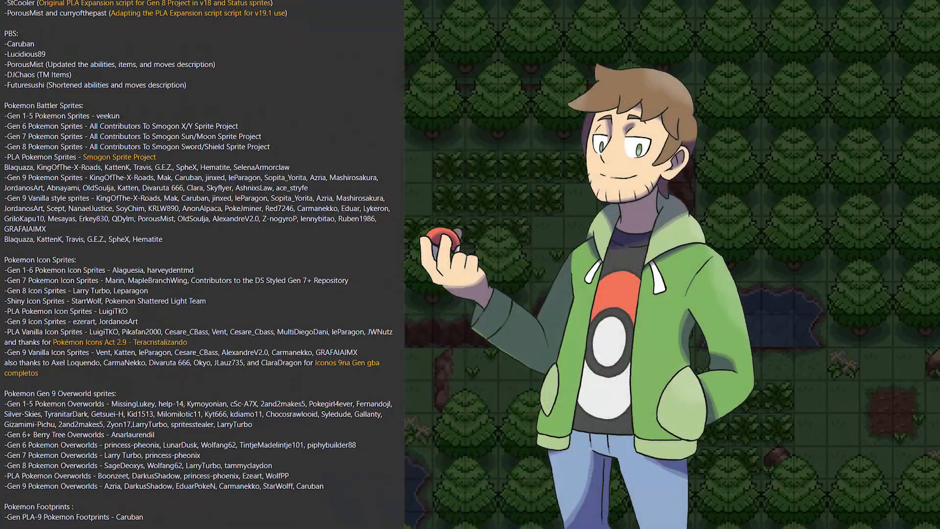
# Step: Scroll through the Gen 9 pack credits for battler sprites, icons, overworlds, footprints and cries
pyautogui.scroll(-3)
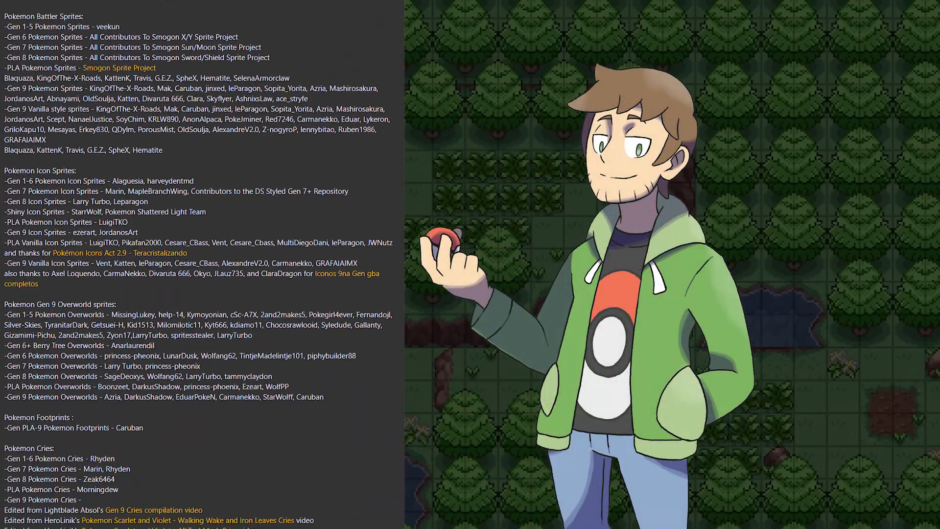
pyautogui.scroll(-3)
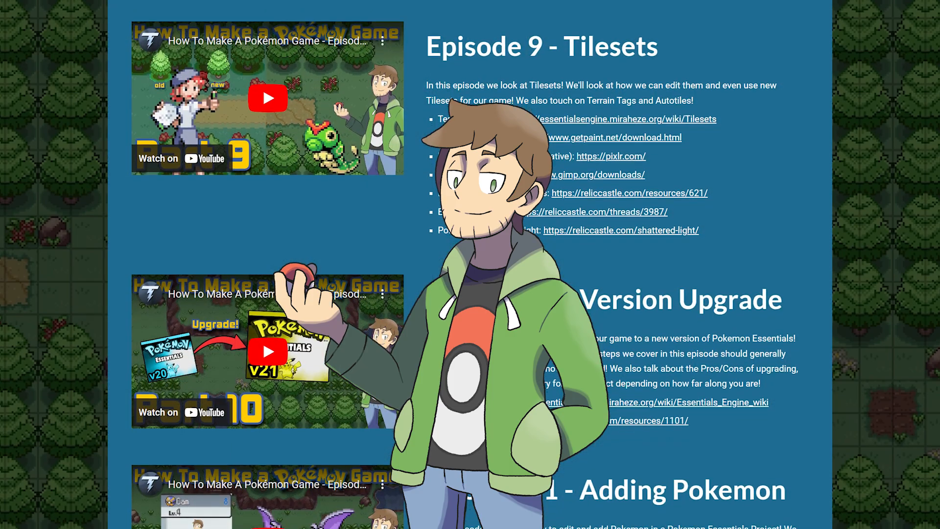
# Step: Scroll the How To Make A Pokemon Game episode list toward the Adding Pokemon entry
pyautogui.scroll(-3)
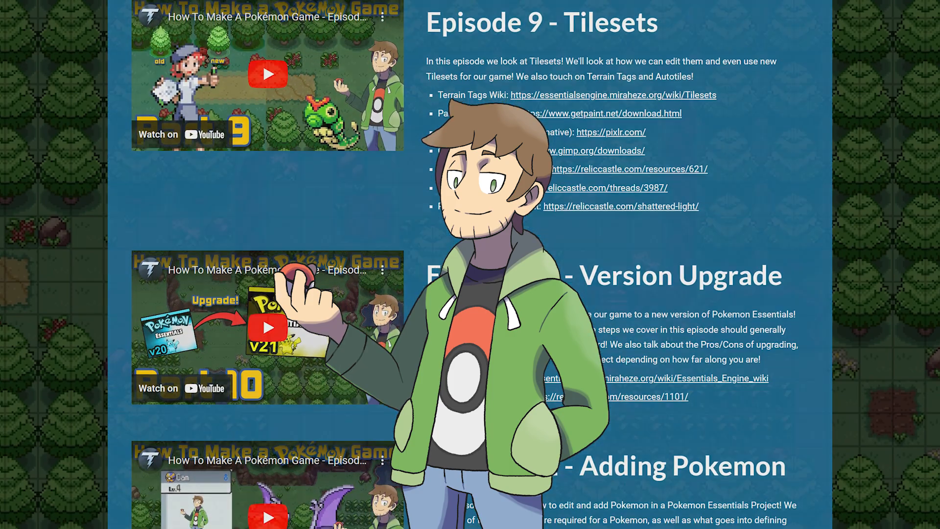